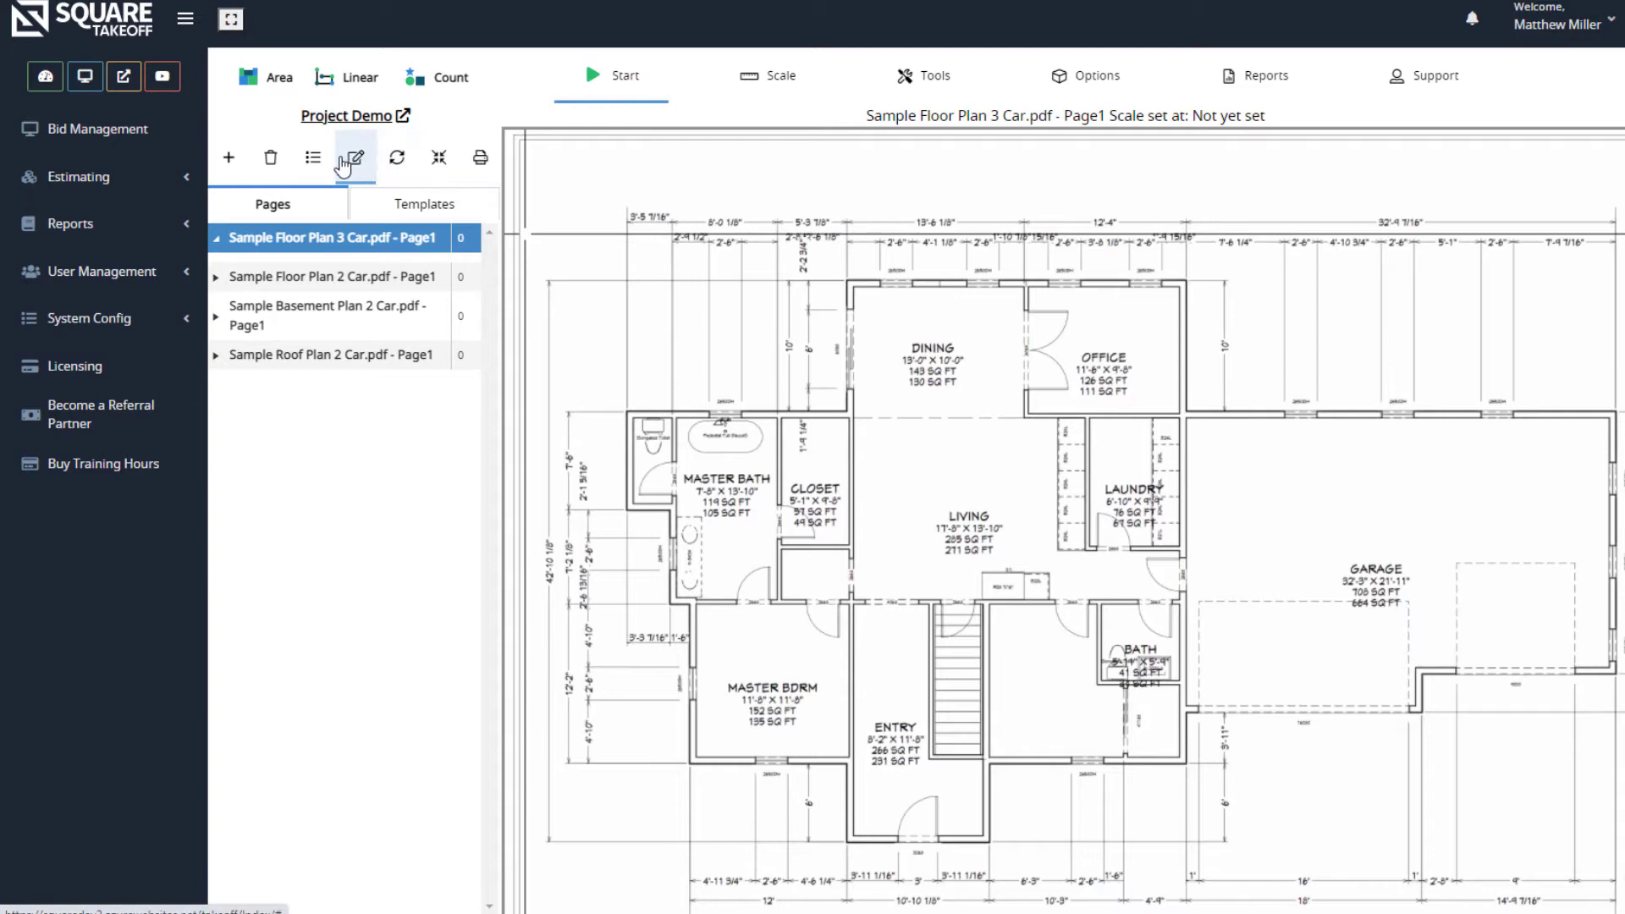
Step: Trim the first page name to 'Sample Floor Plan 3 Car' with rename-and-move-to-next enabled
click(354, 157)
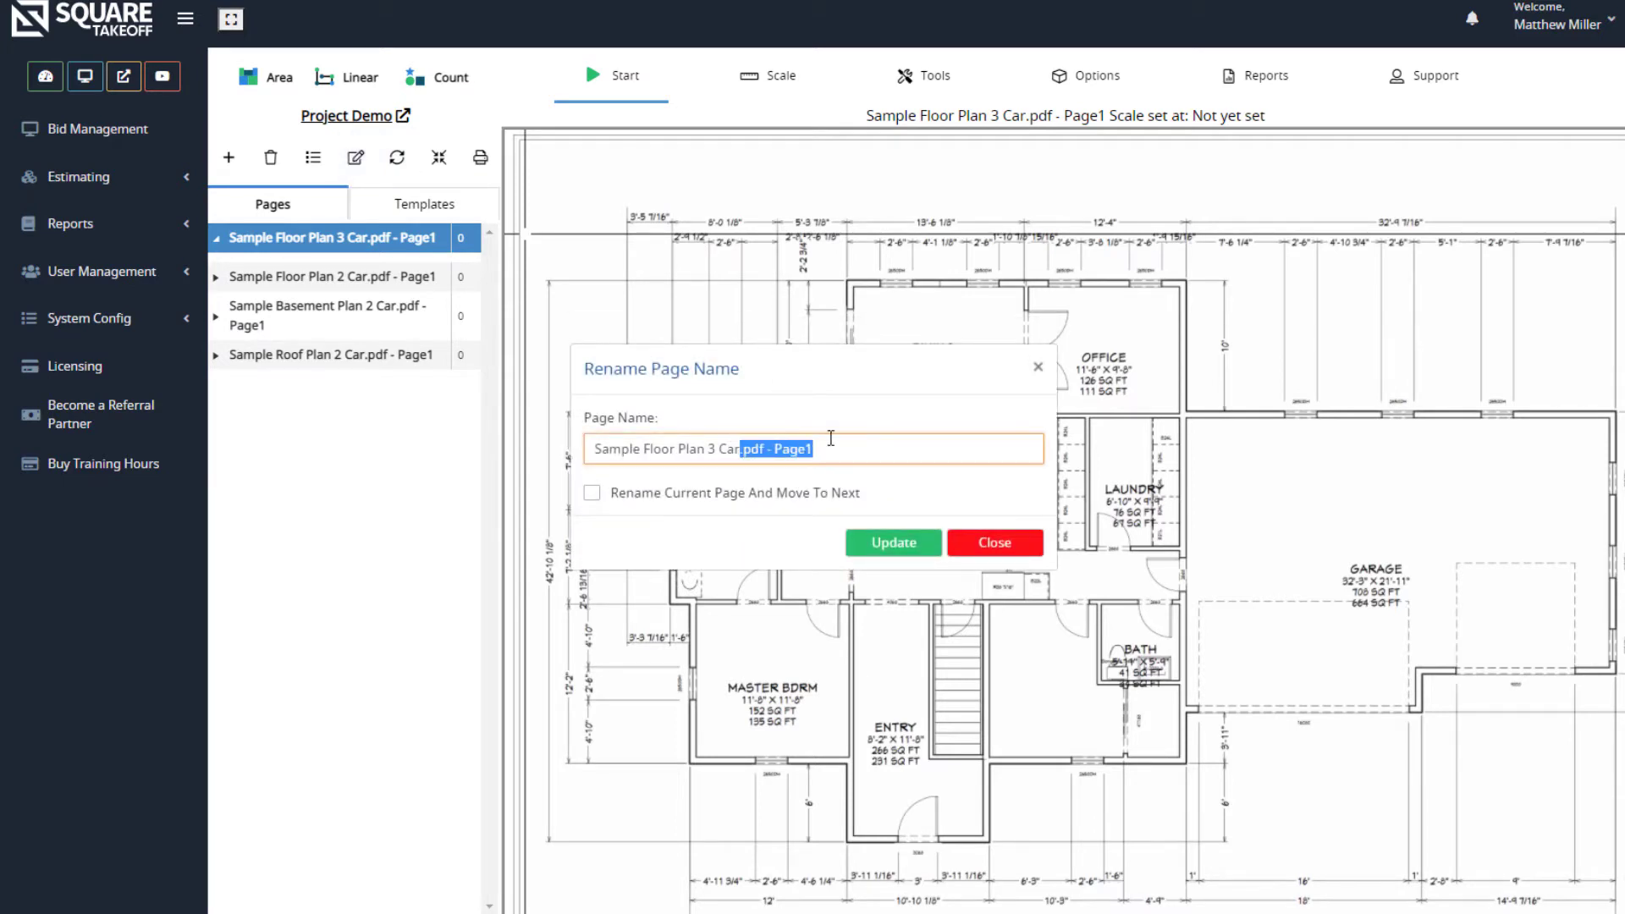
key(Delete)
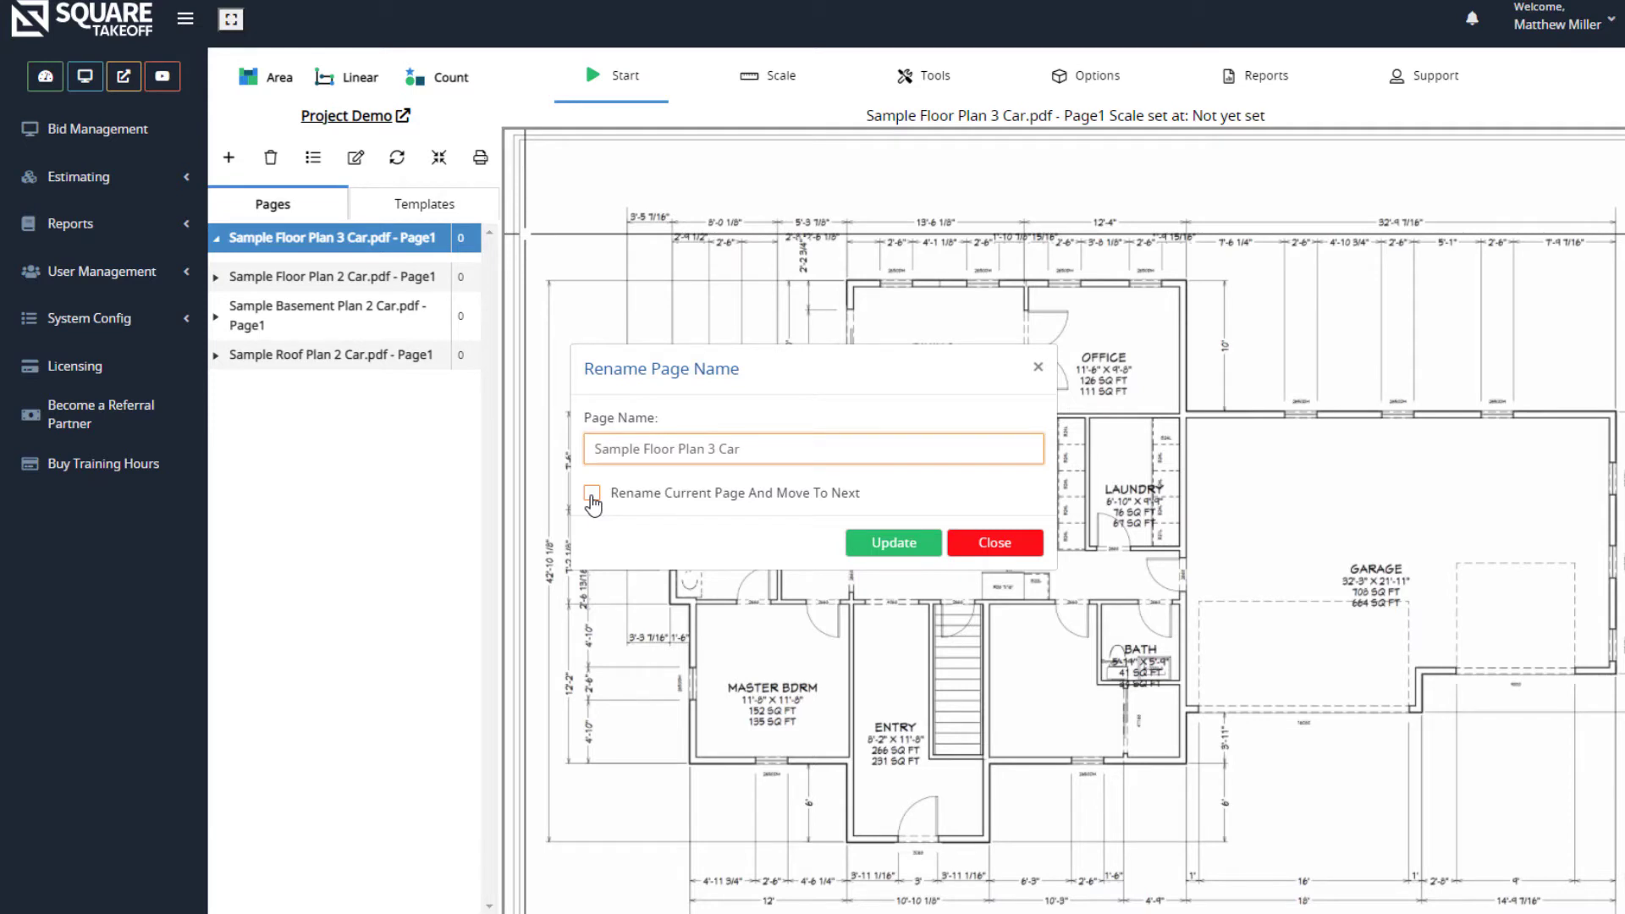
click(591, 493)
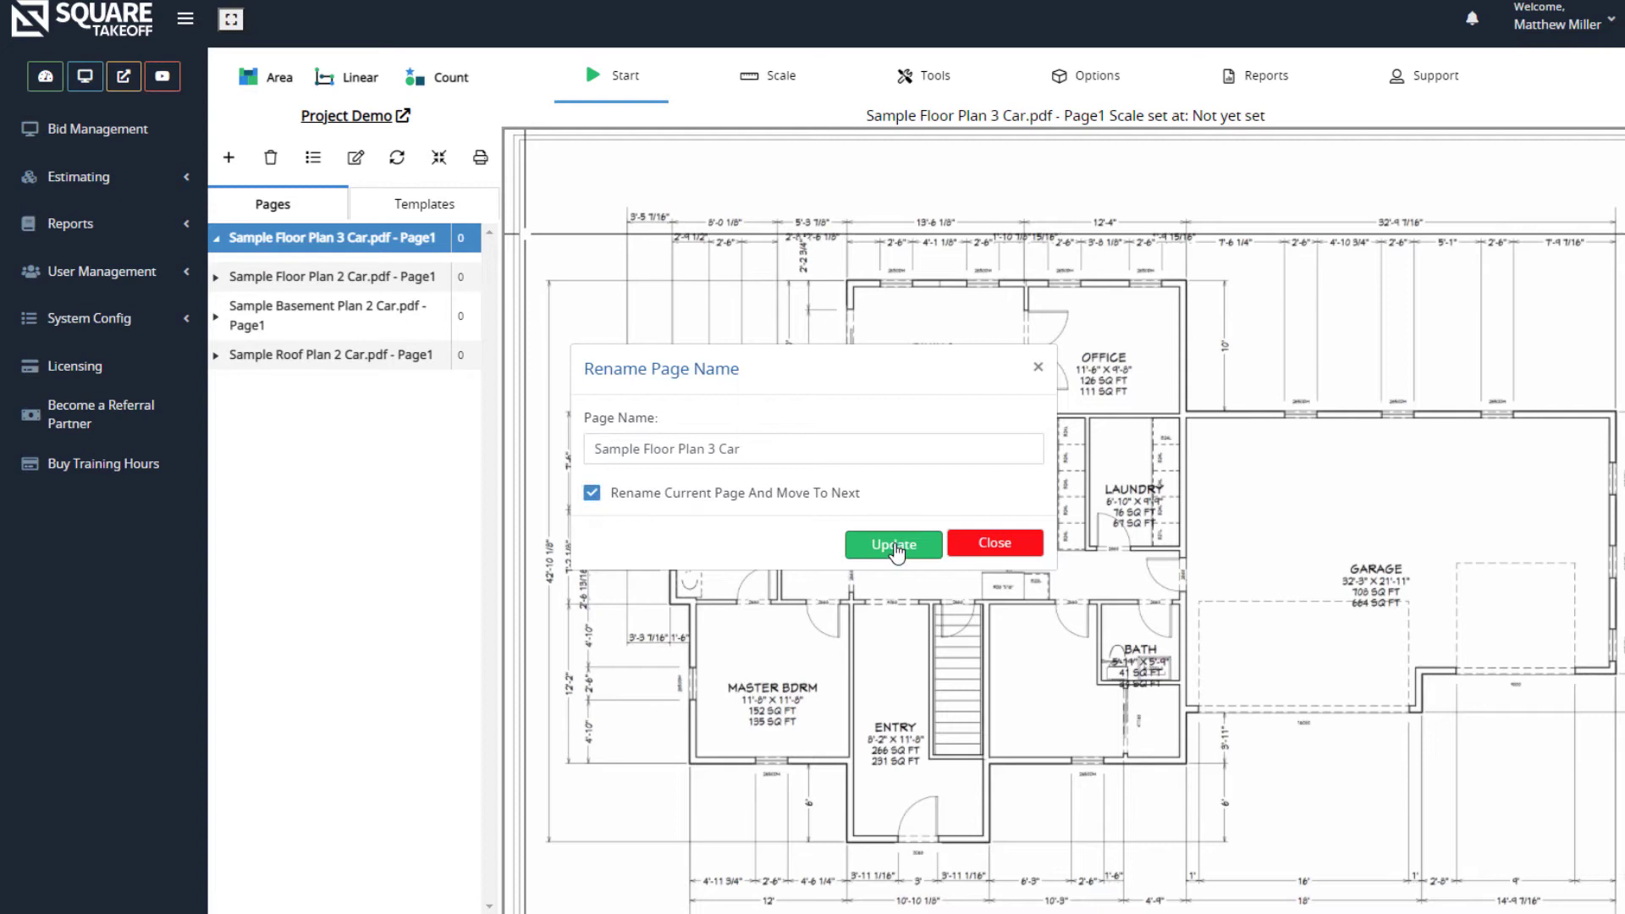
Step: Apply the shortened names to the first floor, second floor and basement plan pages
click(894, 543)
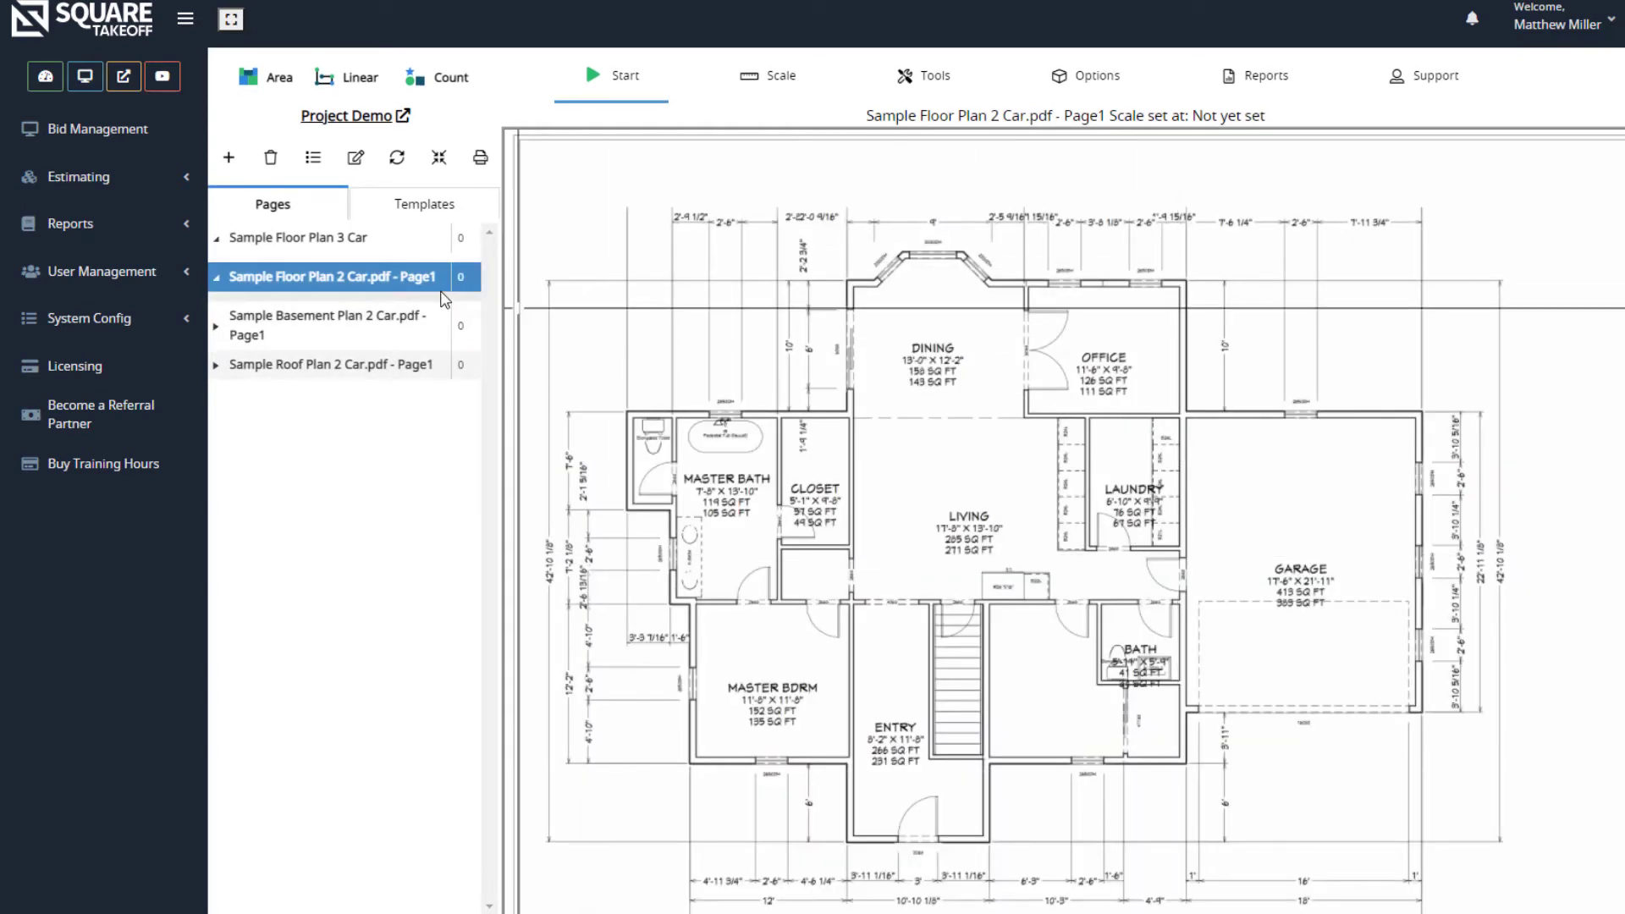
click(354, 158)
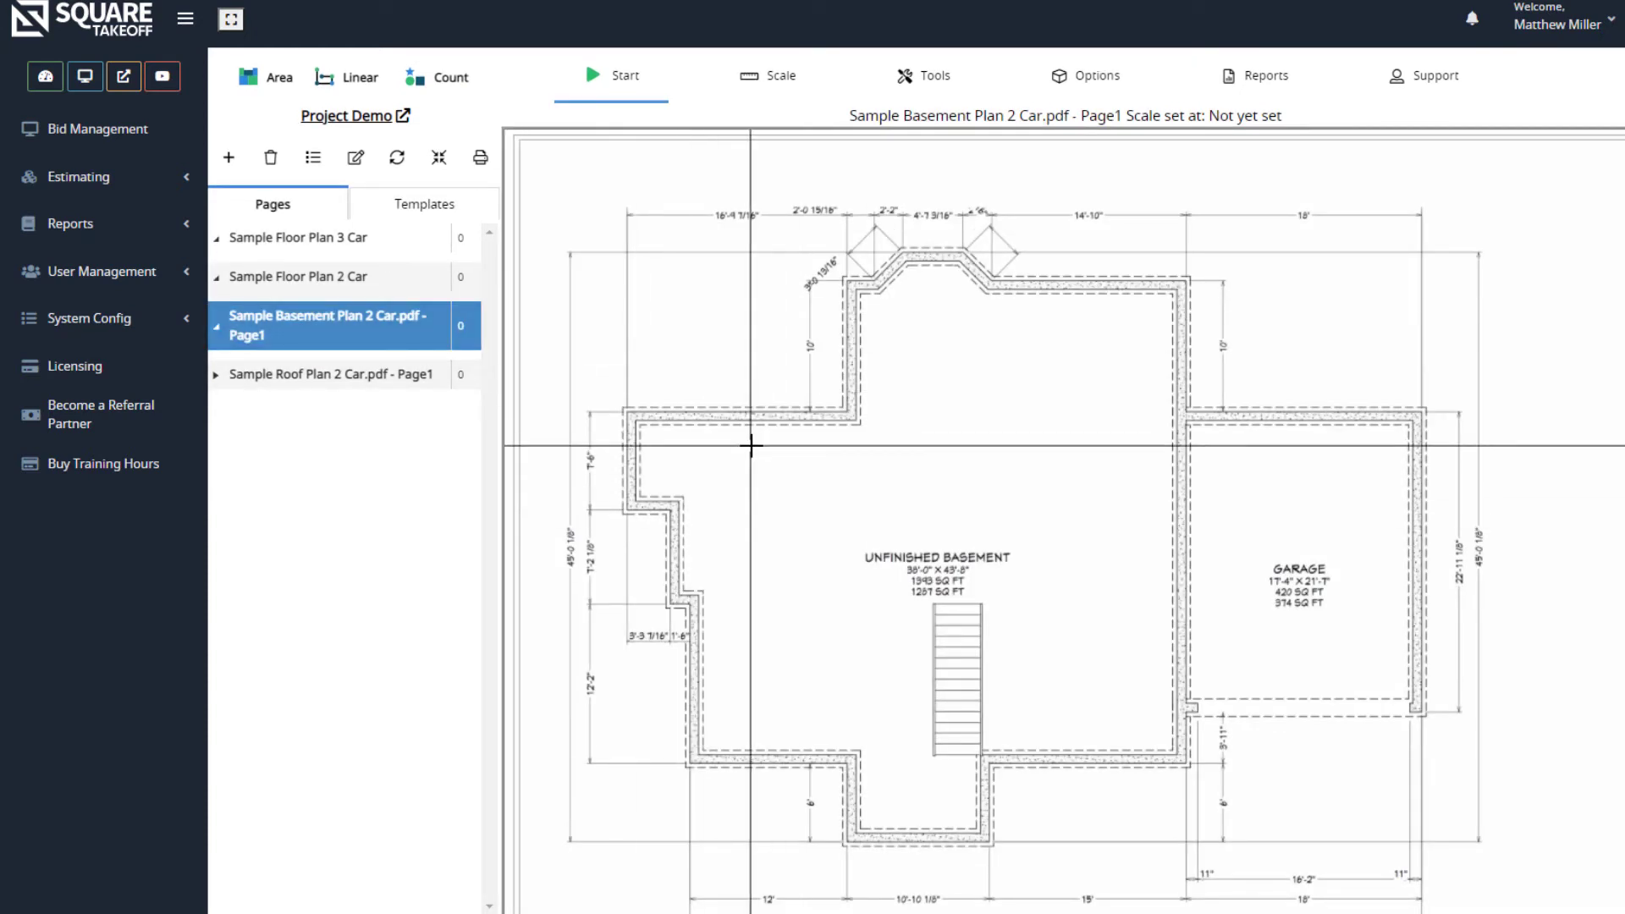
click(355, 158)
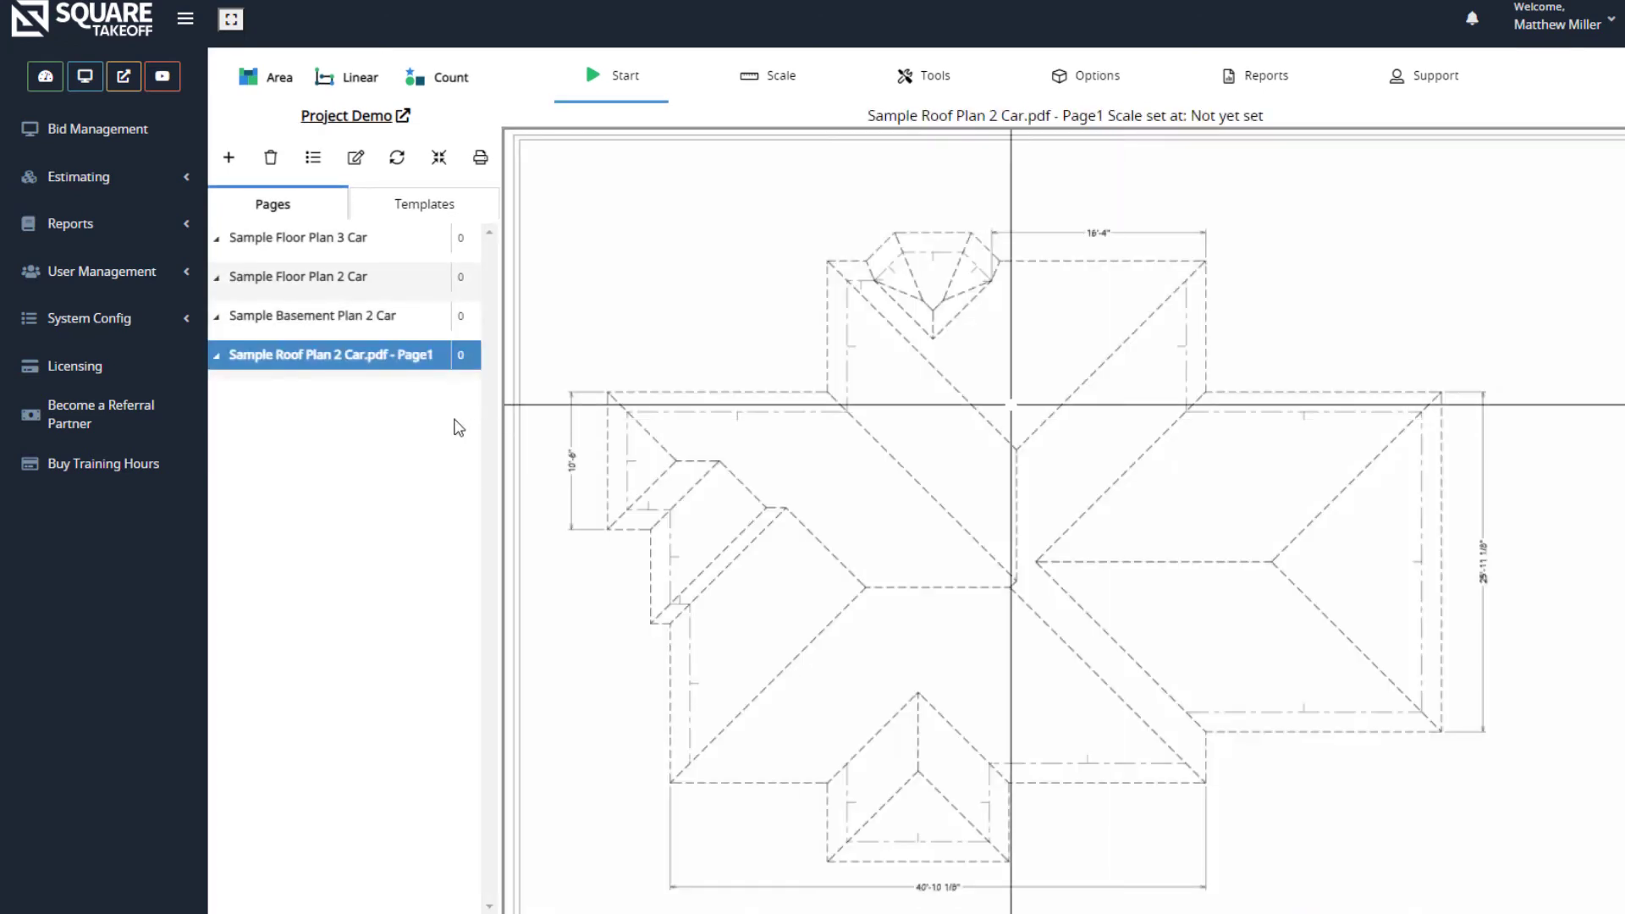
Step: Rename the roof plan page to 'Sample Roof Plan 2 Car'
click(354, 157)
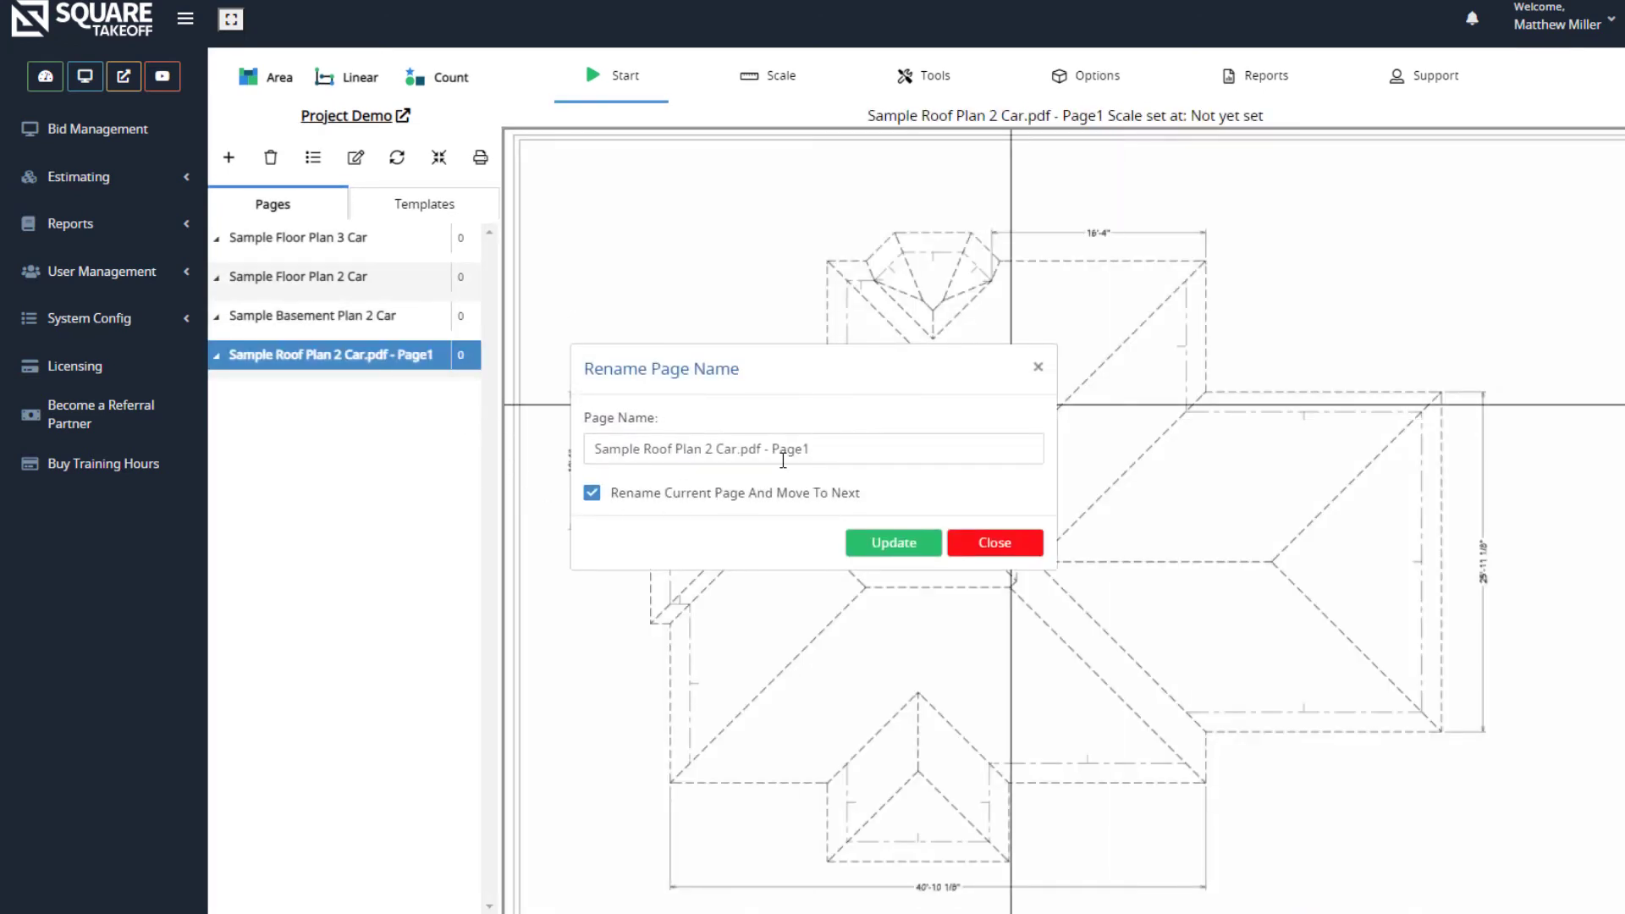
text(Sample Roof Plan 2 Car)
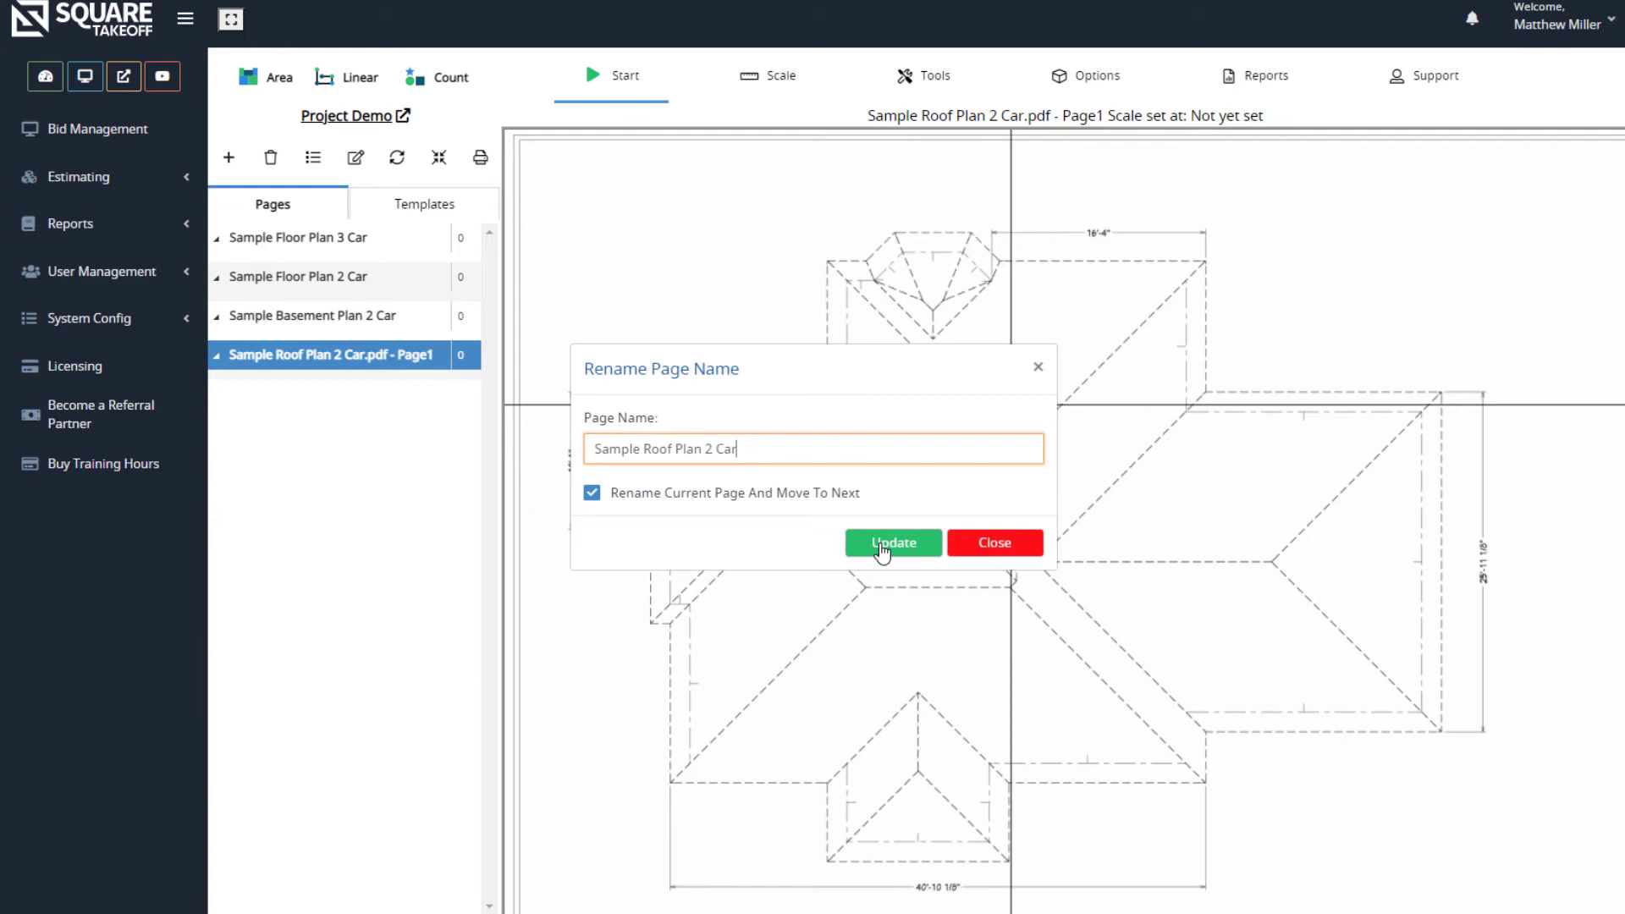
click(893, 543)
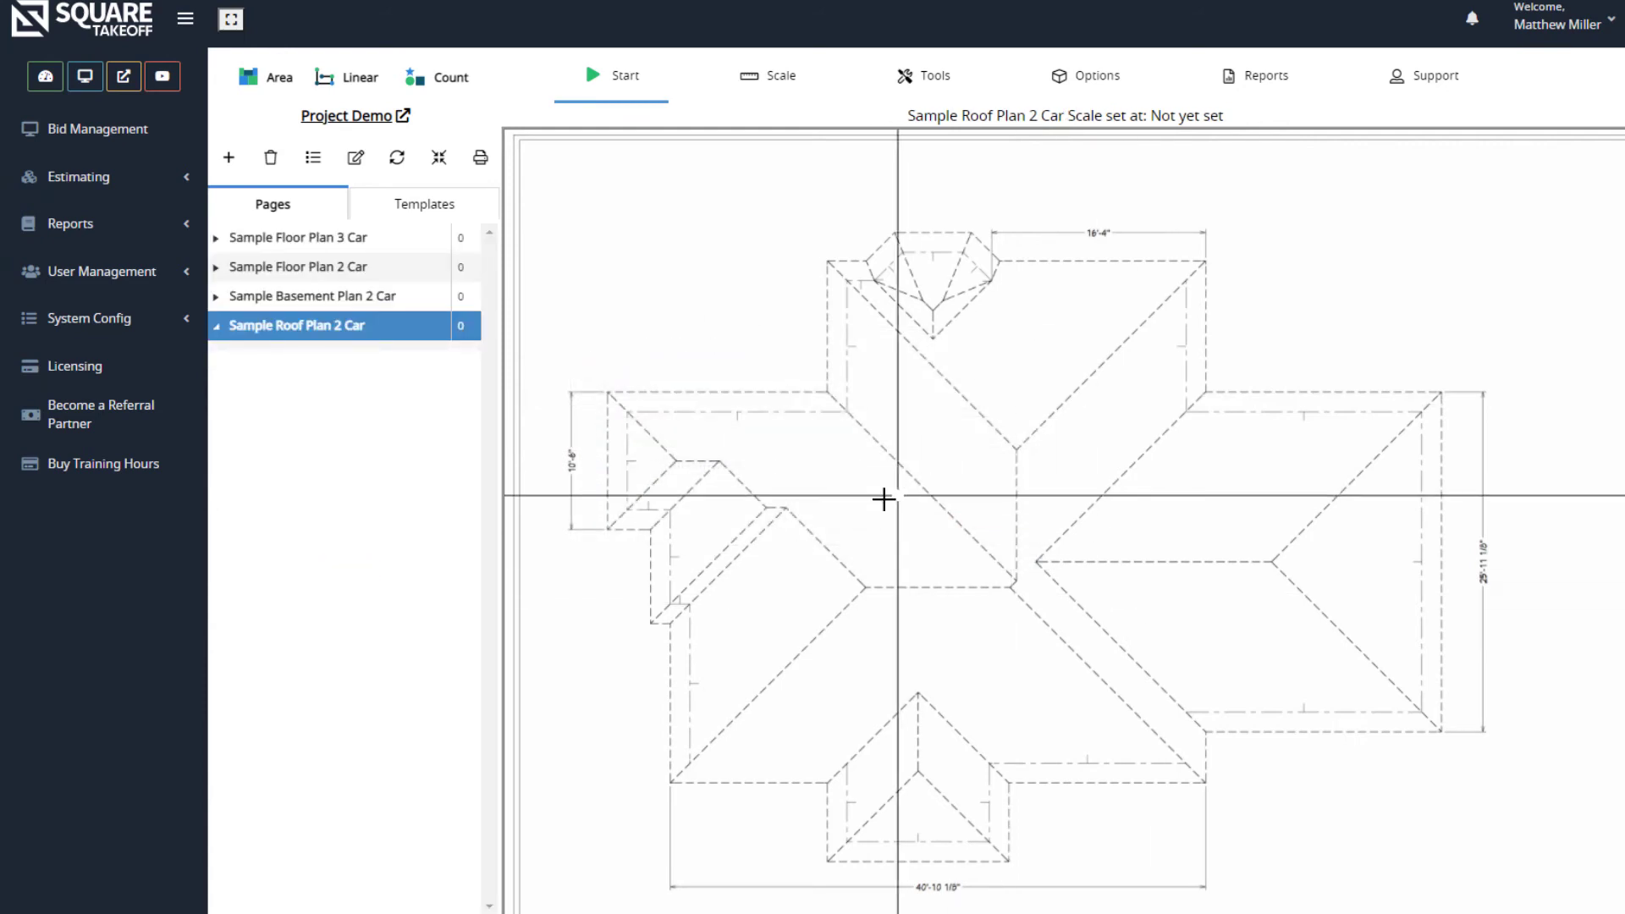